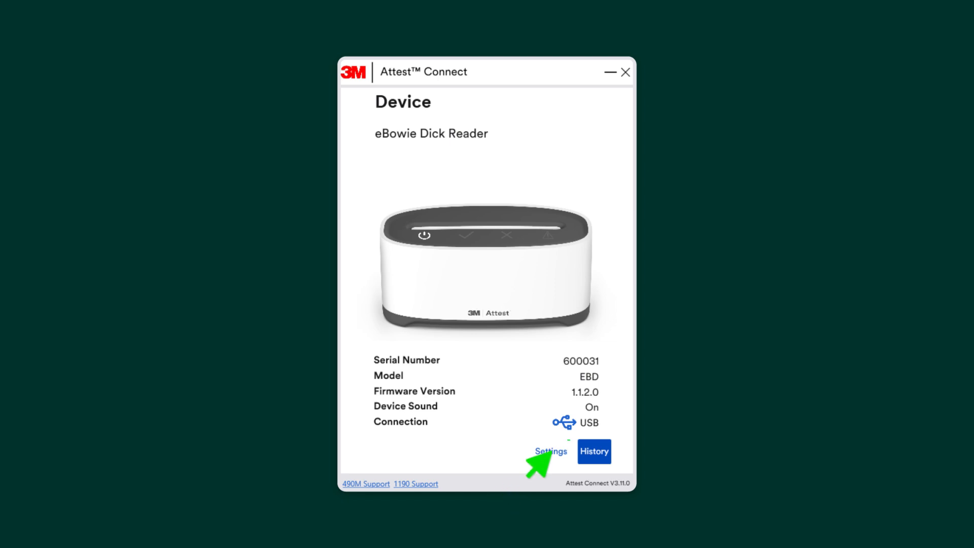
Enable the auto-reader's alarm and synchronize its clock with the PC in Settings.
click(550, 451)
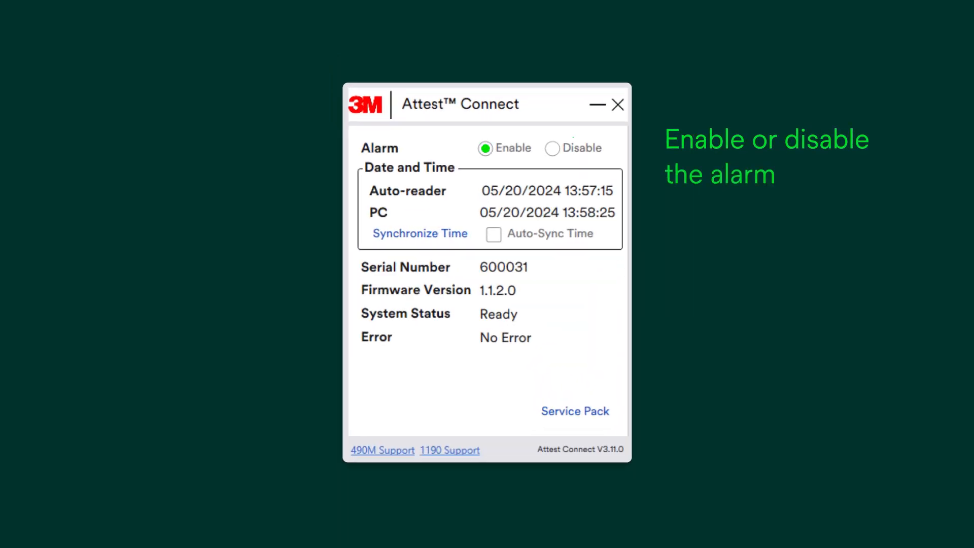
click(420, 233)
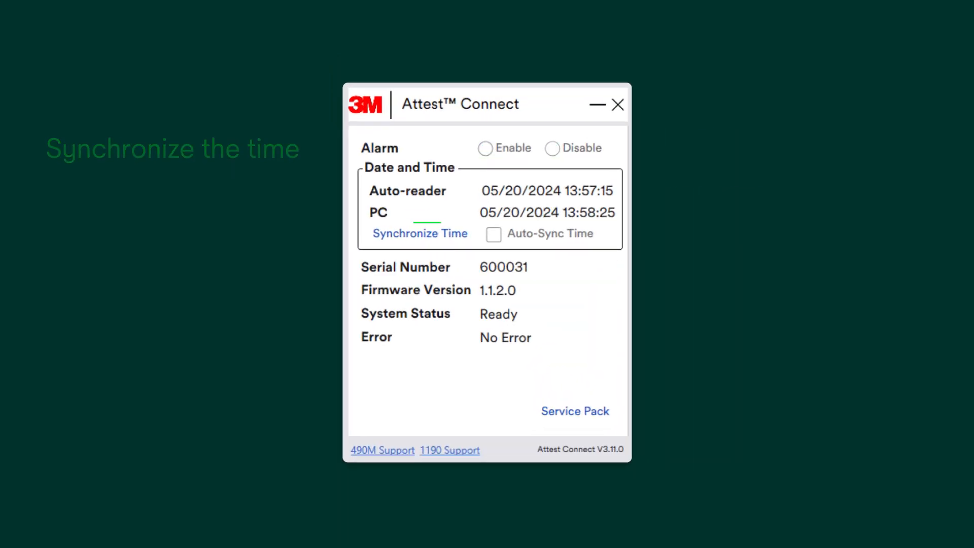
click(419, 233)
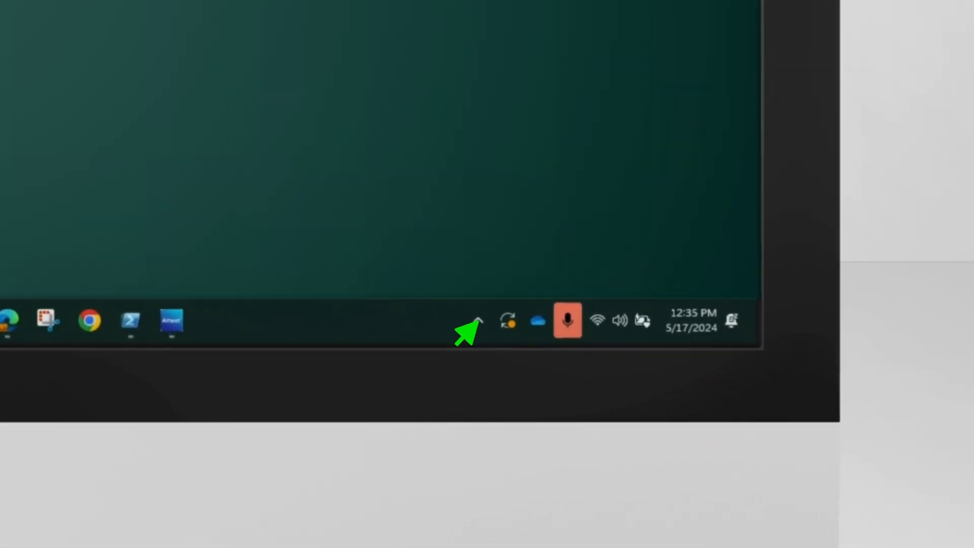
Open Attest Connect's Sterilizers window from the hidden tray icons.
click(477, 320)
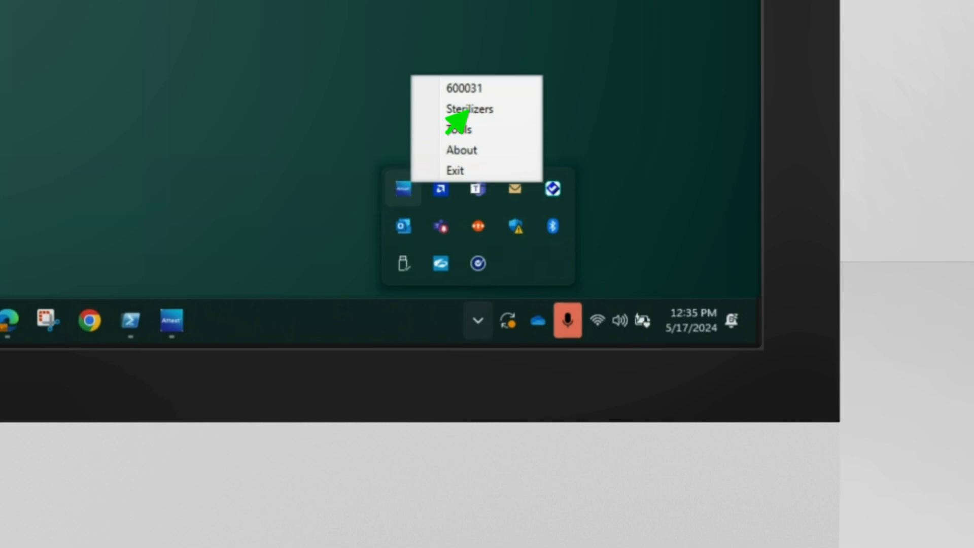
click(470, 108)
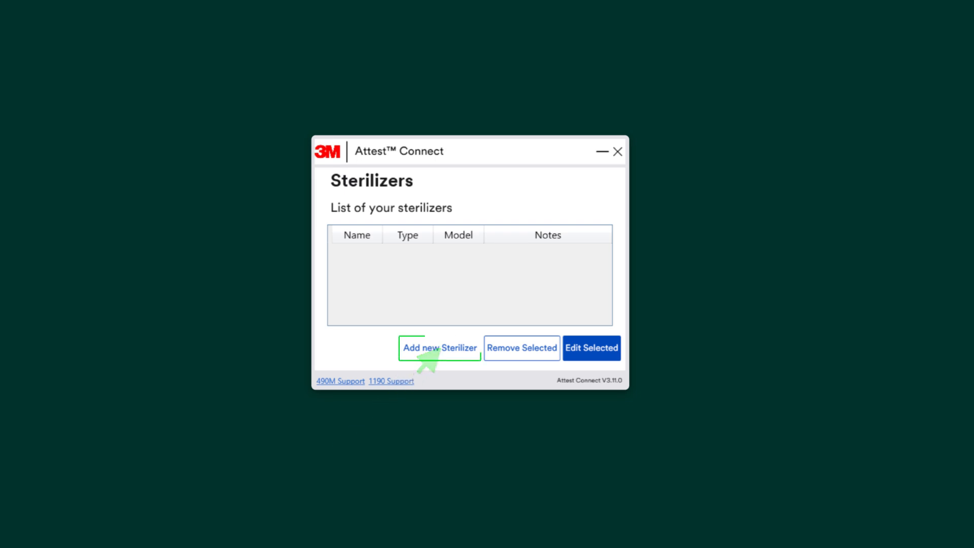
Add sterilizer 1 (Sterilizer Make A, Model01), then reopen its details for editing.
click(439, 347)
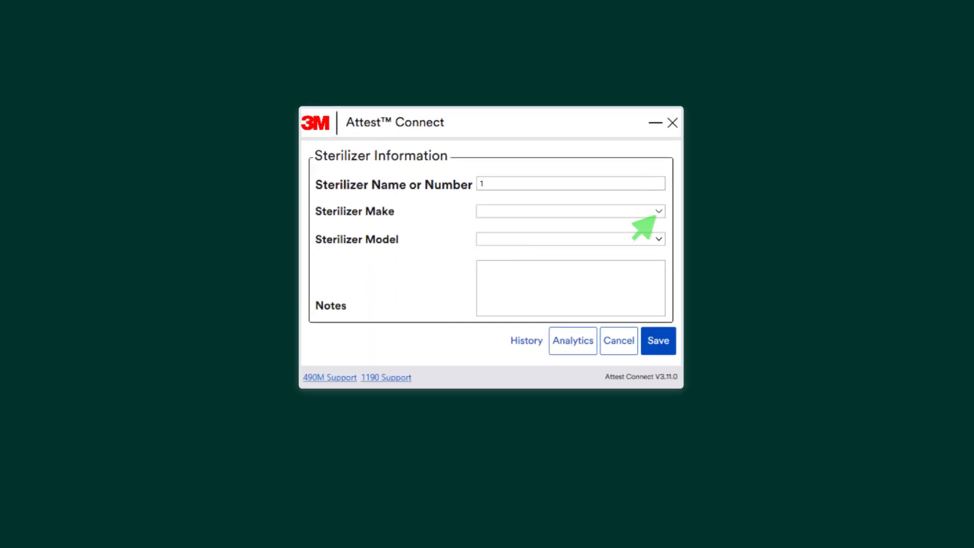
click(657, 239)
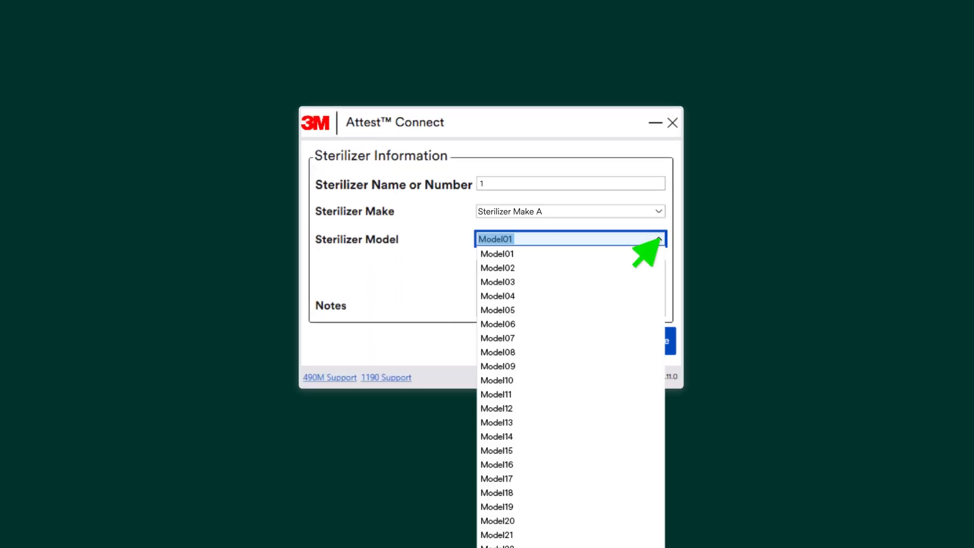
click(496, 253)
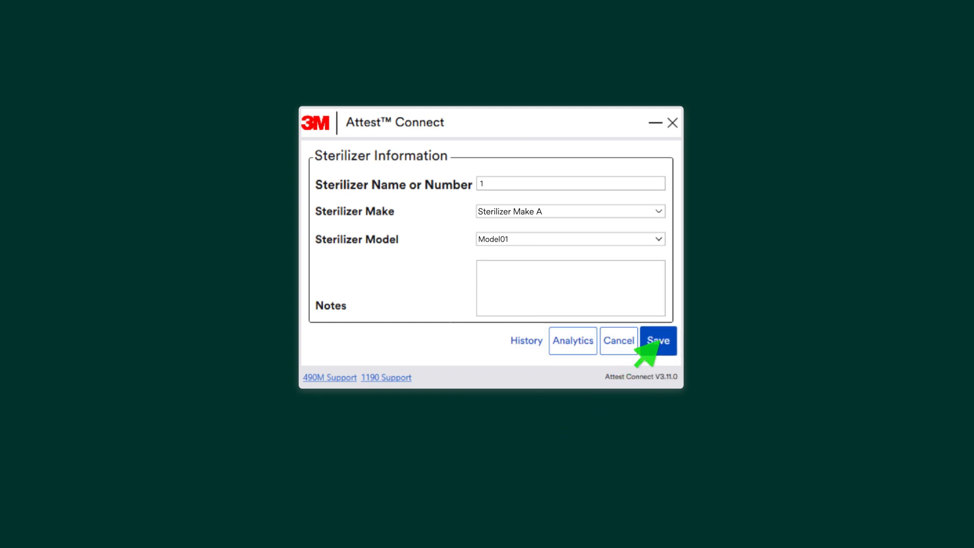
click(657, 340)
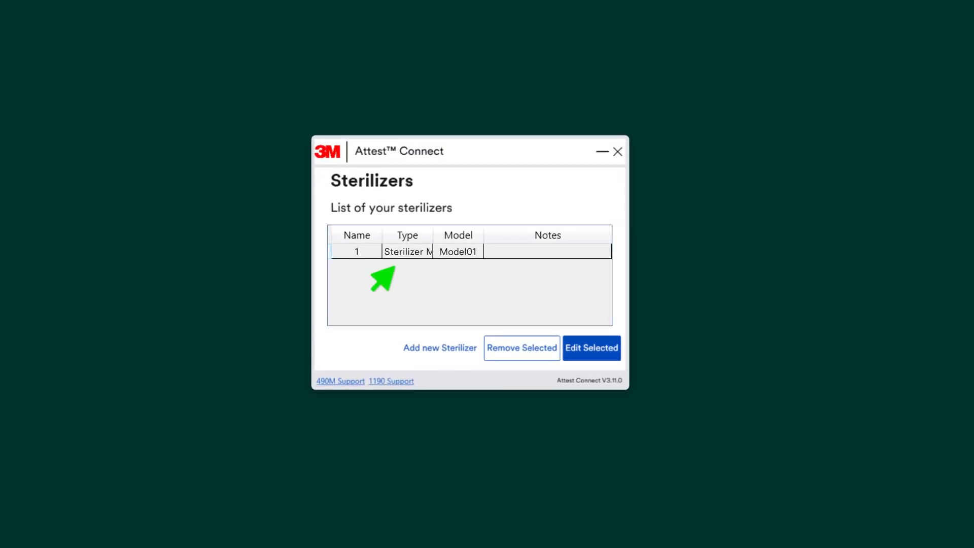
click(407, 252)
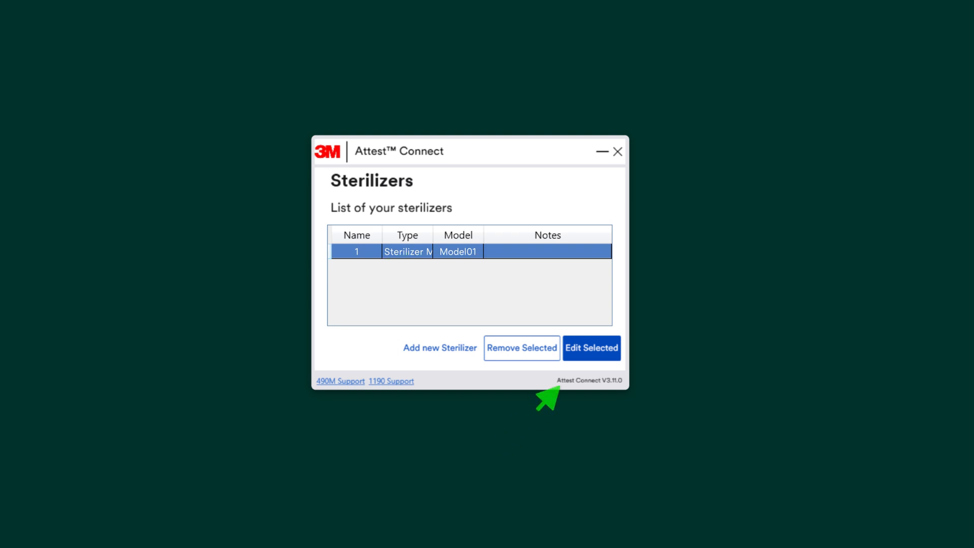
click(590, 348)
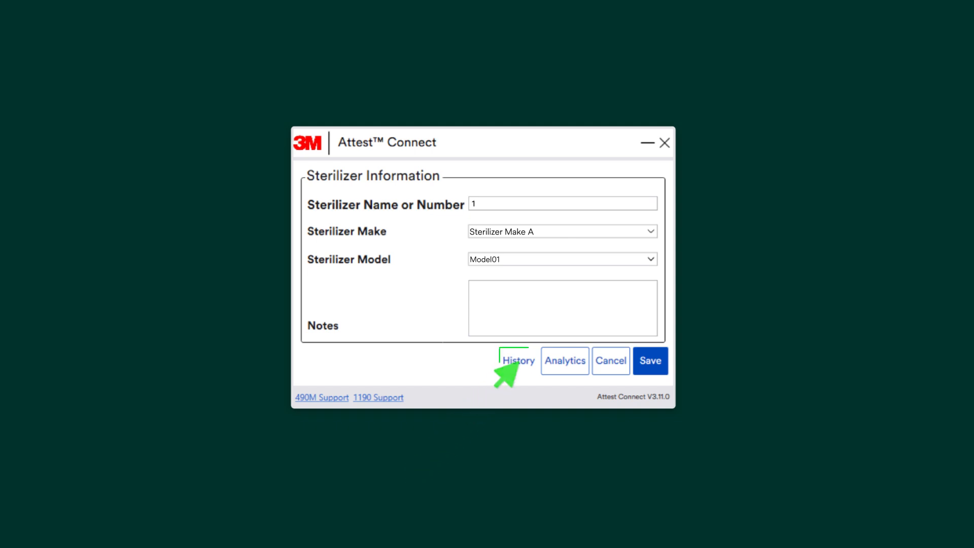
Open the sterilizer's test history to show the passing record 38 result.
click(517, 360)
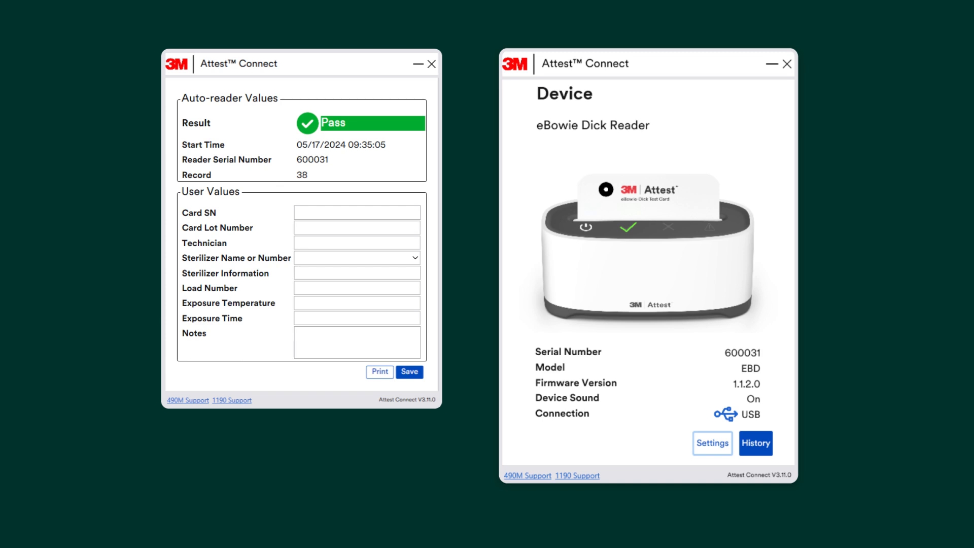
Enter card SN 18, lot L-28-C, technician Jane D and sterilizer 1 (SterilizerMakeA/Model01).
text(18)
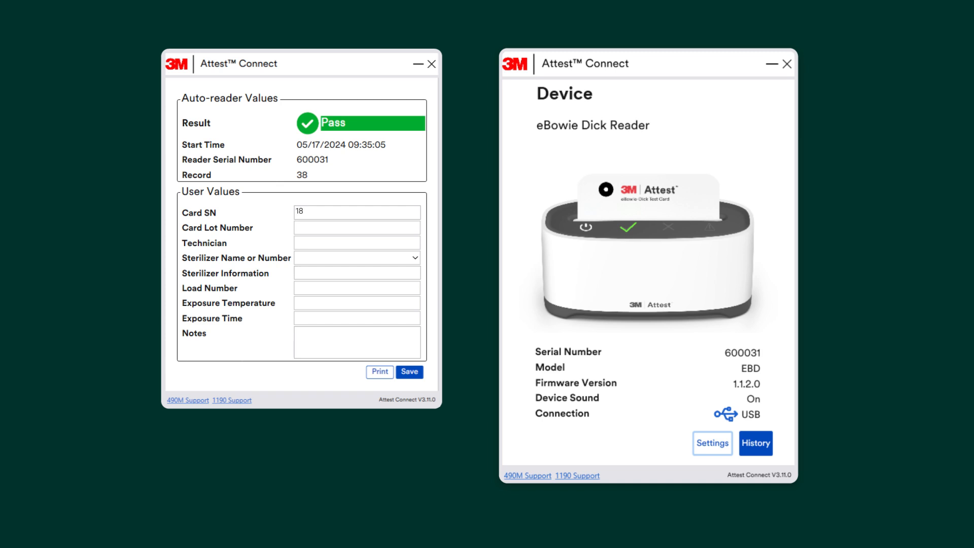
text(L)
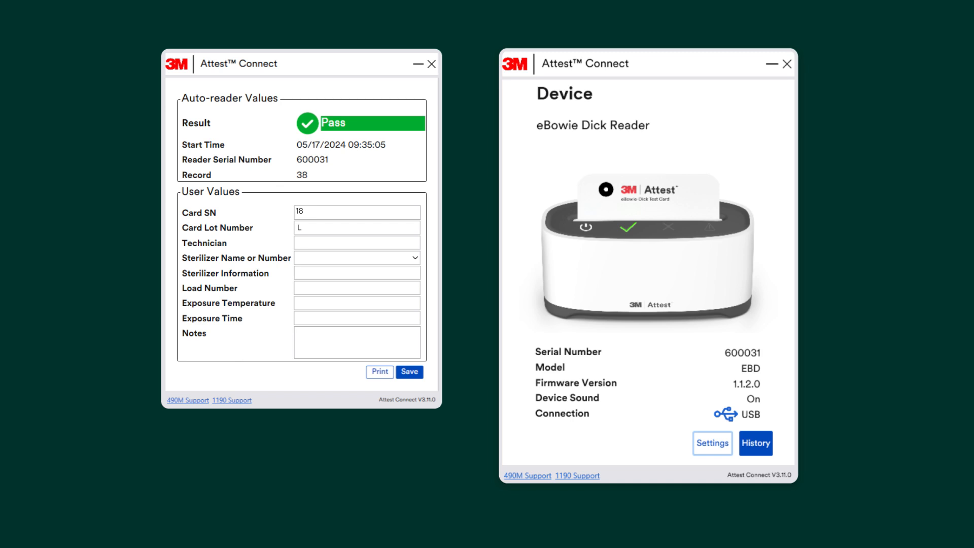
text(Jane D)
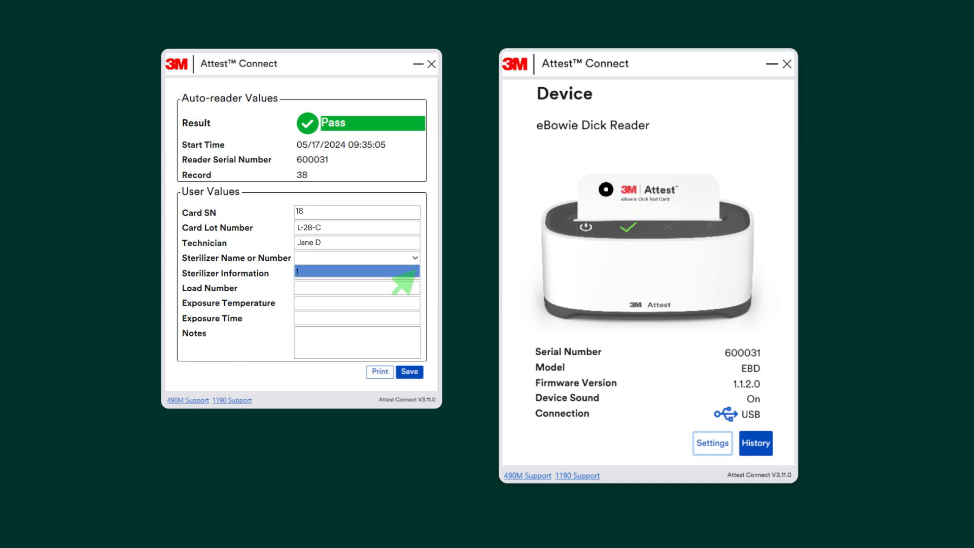
text(SterilizerMakeA/Model01)
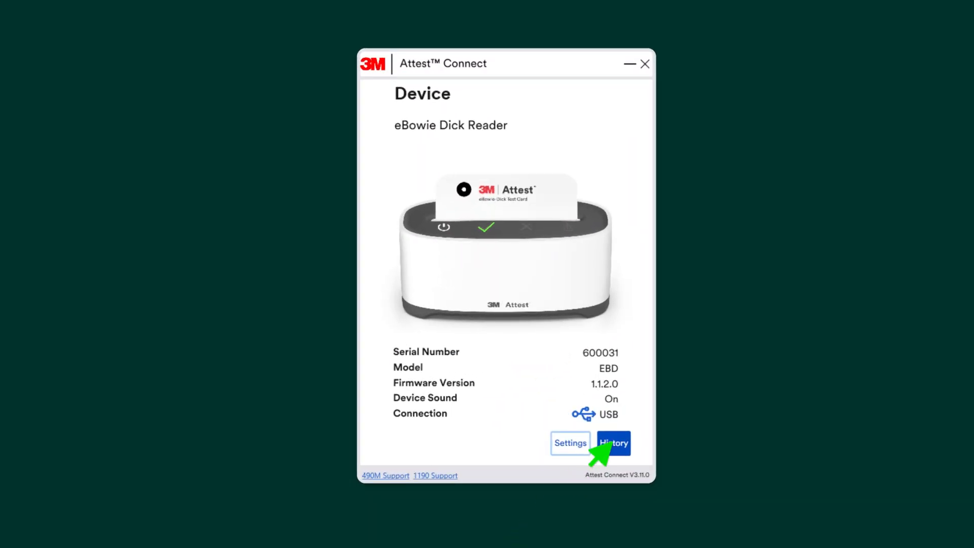
Show reader 600031's Device History listing record 38 with card serial 18.
click(612, 443)
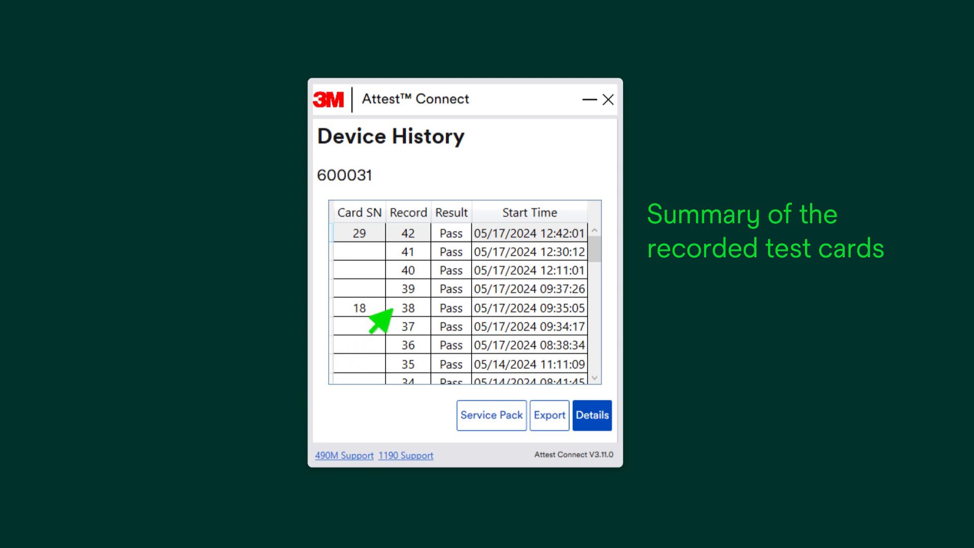
click(591, 415)
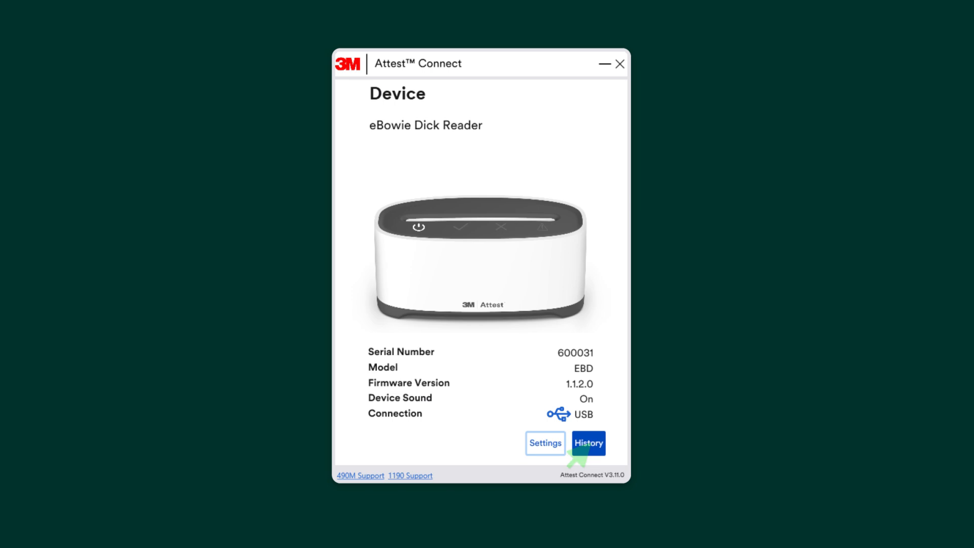
click(587, 442)
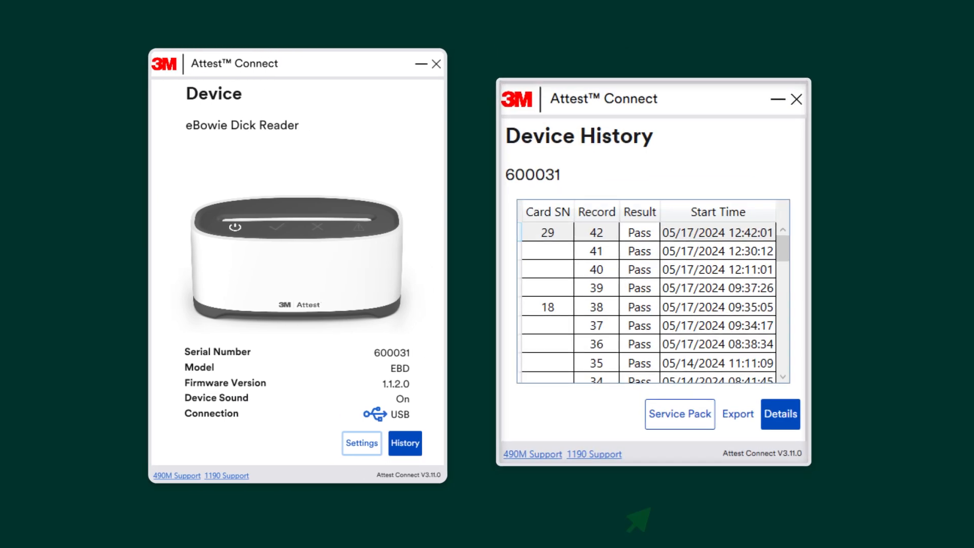